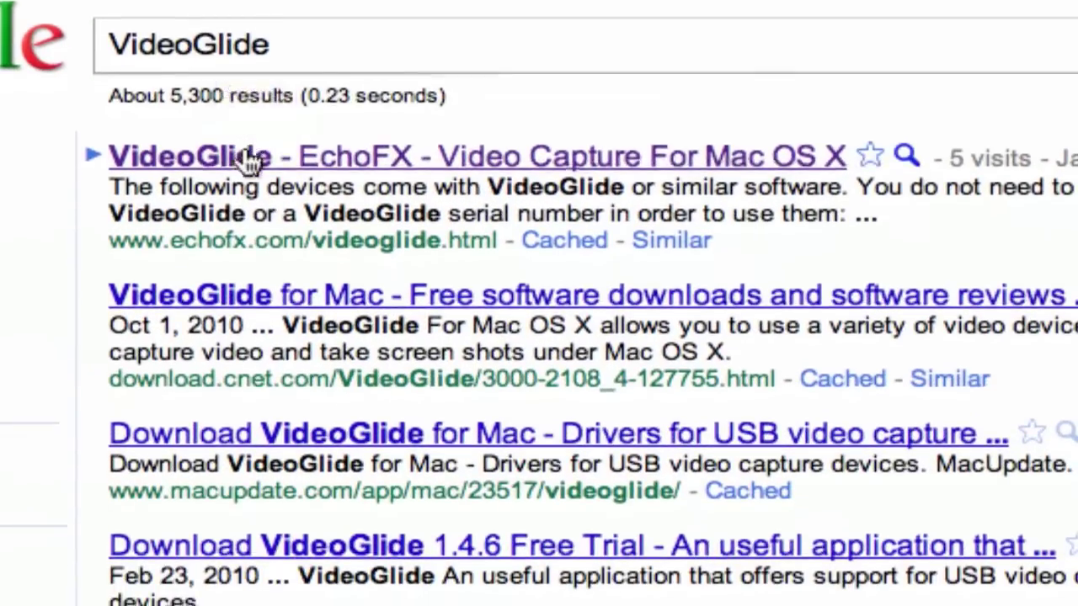
pyautogui.scroll(-3)
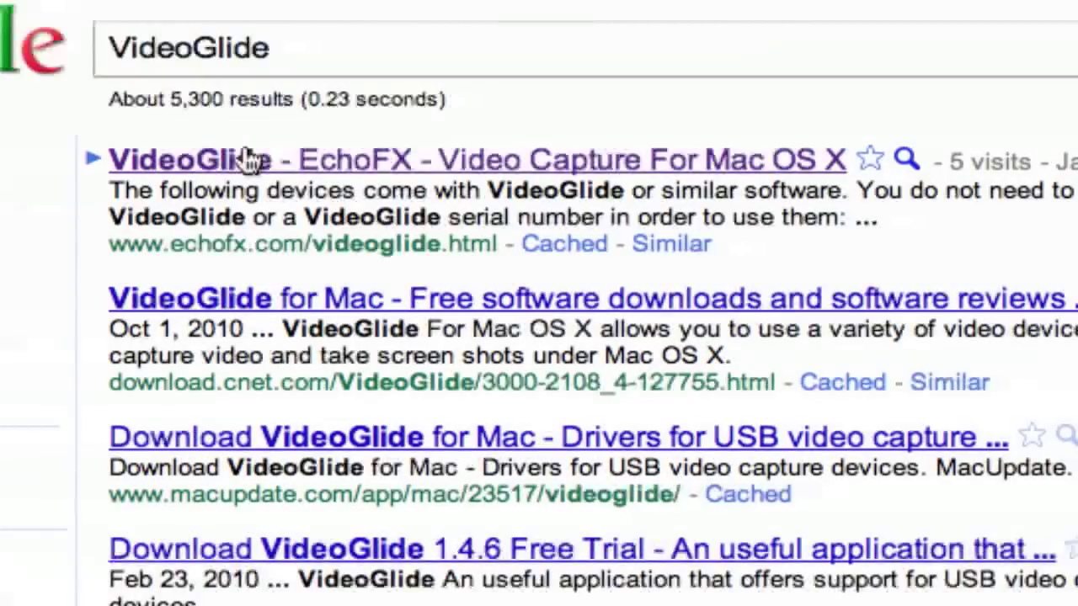